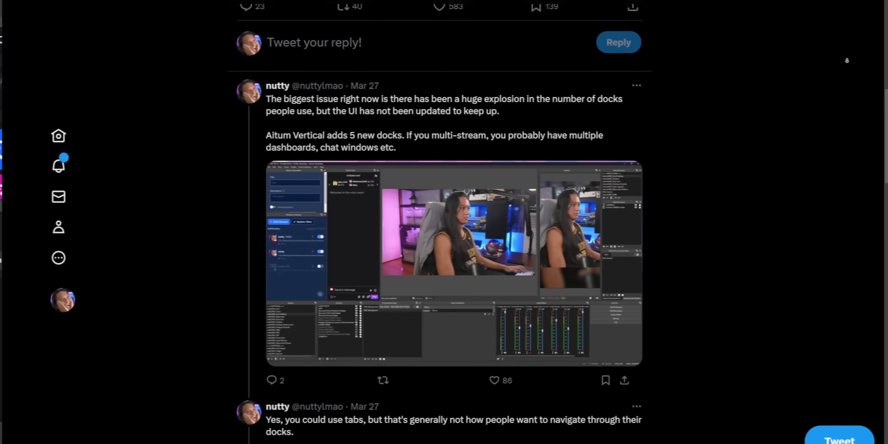
Page through the thread's sketched dock layouts, then review the jrDockie plugin page
{"action": "scroll", "scroll_direction": "down", "scroll_amount": 3}
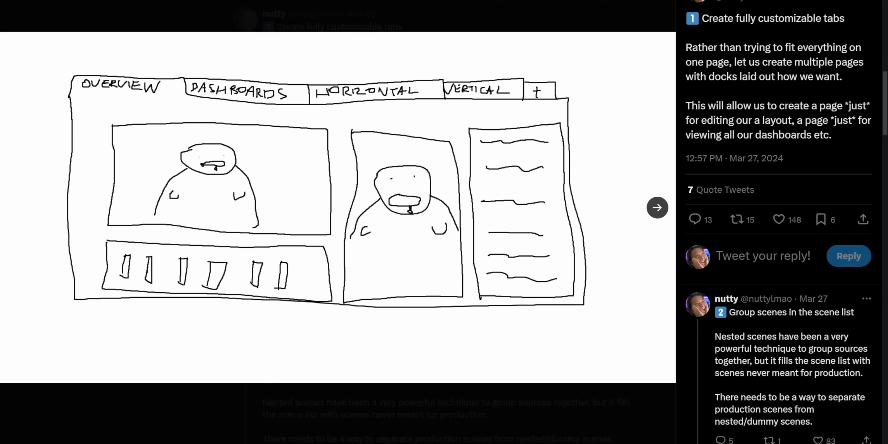
{"action": "left_click", "coordinate": [656, 207]}
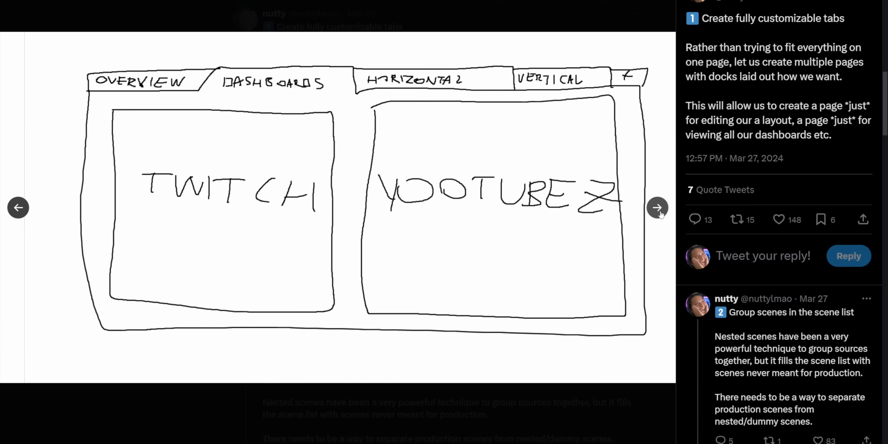
{"action": "left_click", "coordinate": [656, 207]}
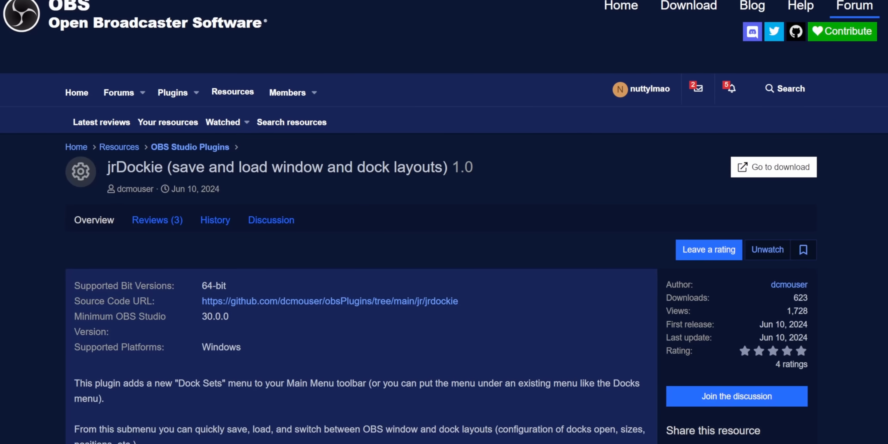
{"action": "scroll", "scroll_direction": "up", "scroll_amount": 3}
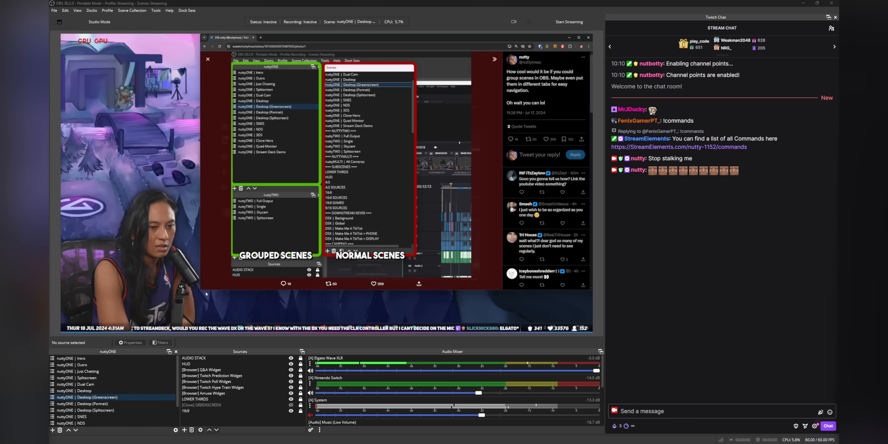
Load a saved dock set with scene lists, vertical canvas and Streamer.bot deck
{"action": "left_click", "coordinate": [186, 10]}
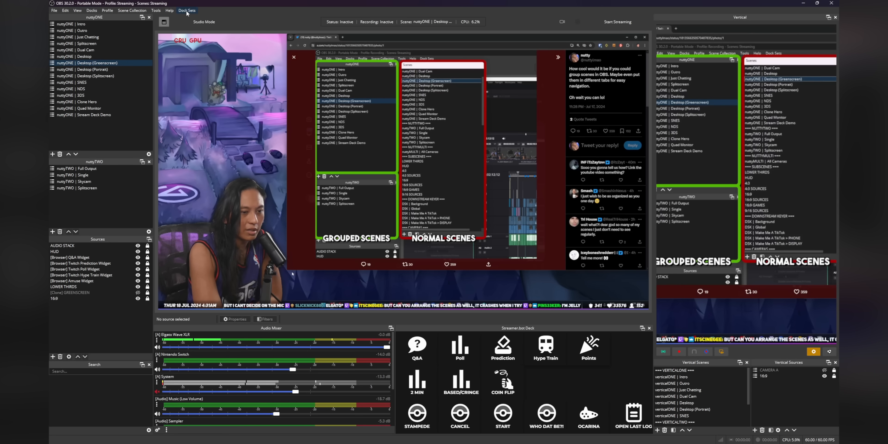
{"action": "mouse_move", "coordinate": [240, 100]}
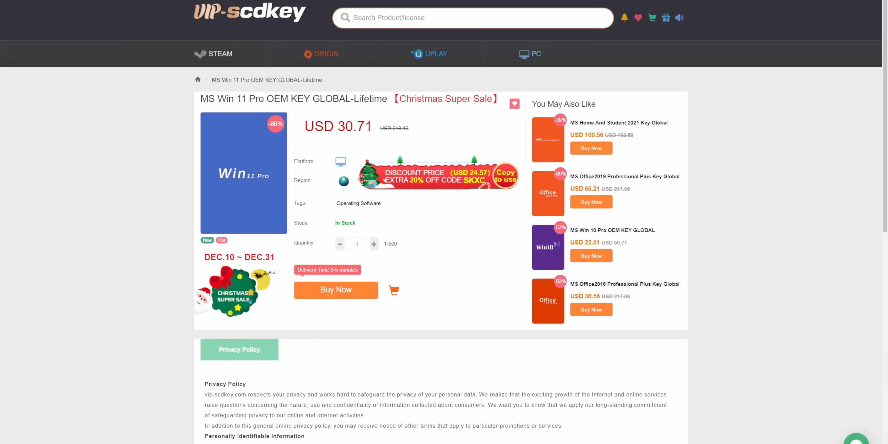
Buy the Windows 11 Pro key with the nutty promo code and proceed to pay USD 21.5
{"action": "left_click", "coordinate": [335, 290]}
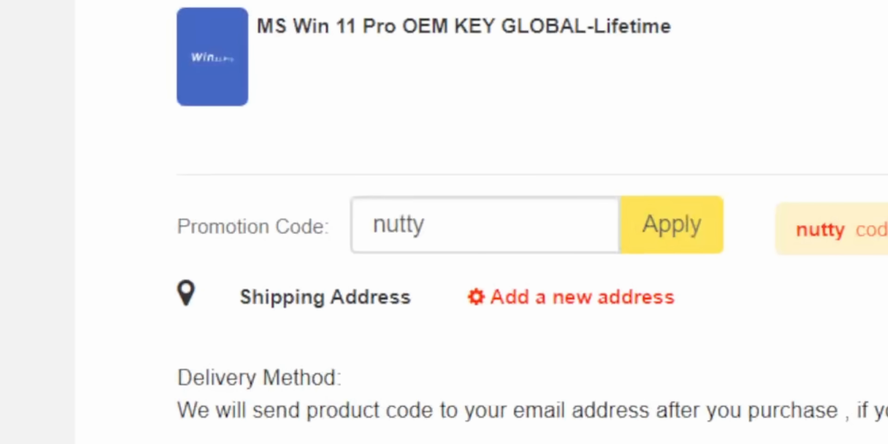
{"action": "left_click", "coordinate": [670, 223]}
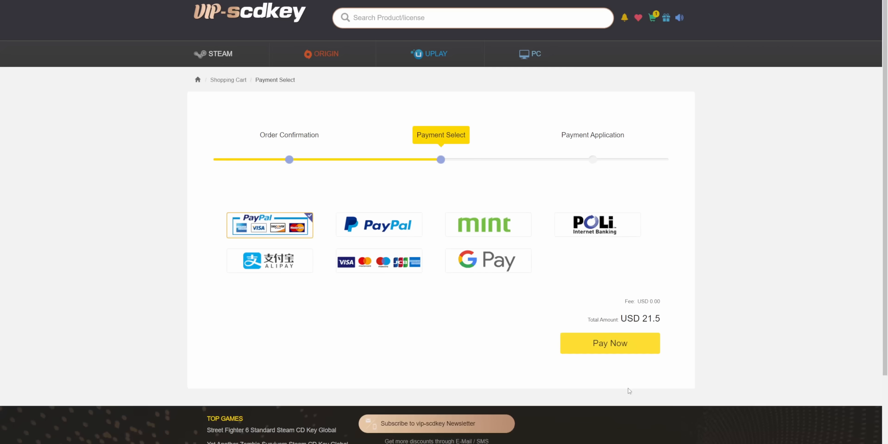
{"action": "left_click", "coordinate": [609, 343]}
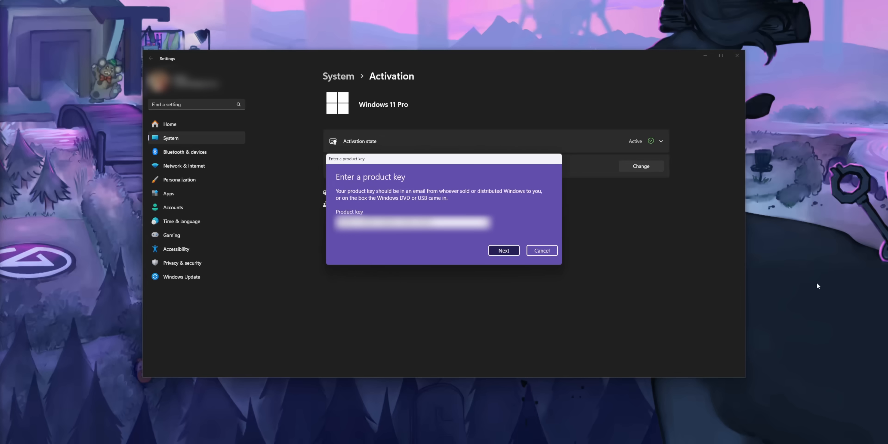
Submit the pasted product key on the Activation page to activate Windows 11 Pro
{"action": "left_click", "coordinate": [541, 250]}
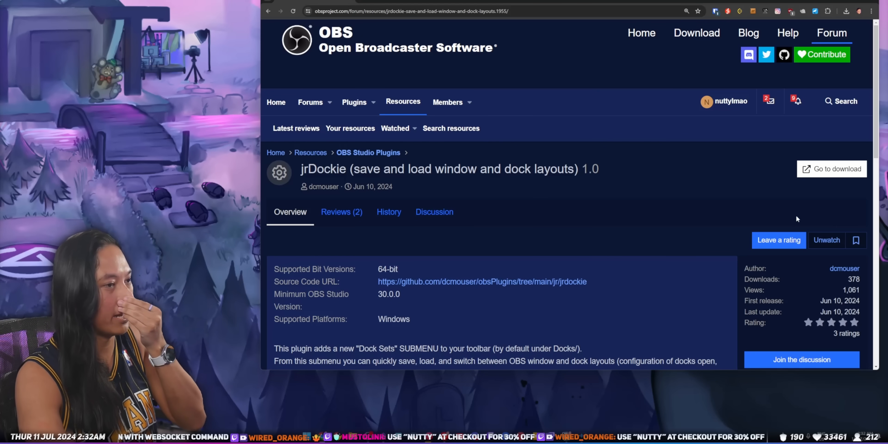
Go to the jrDockie download on GitHub and save the jrDockie.zip archive
{"action": "left_click", "coordinate": [837, 169]}
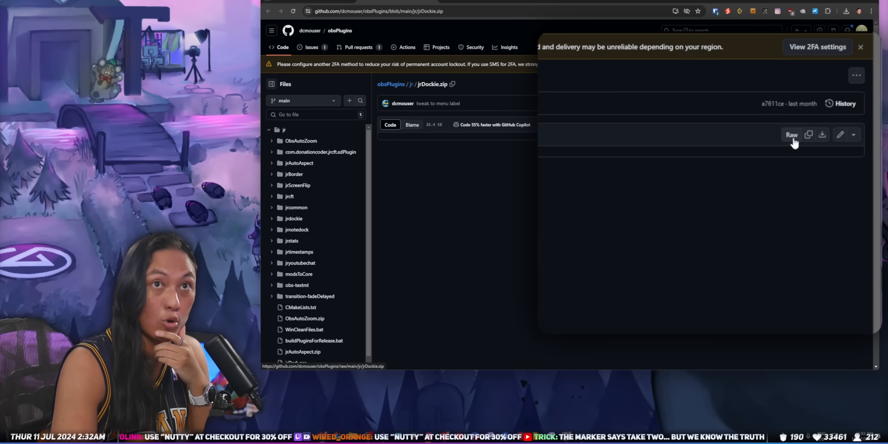
{"action": "right_click", "coordinate": [791, 136]}
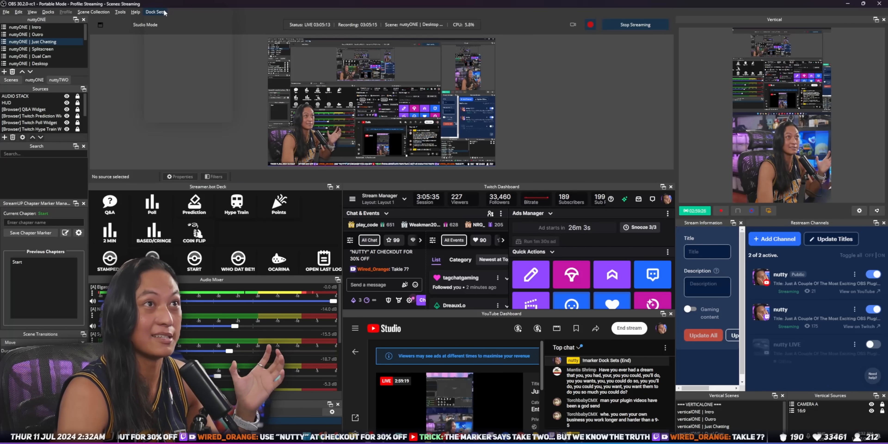
Load the scene-lists dock set and disable the main preview via Enable Preview
{"action": "left_click", "coordinate": [156, 11]}
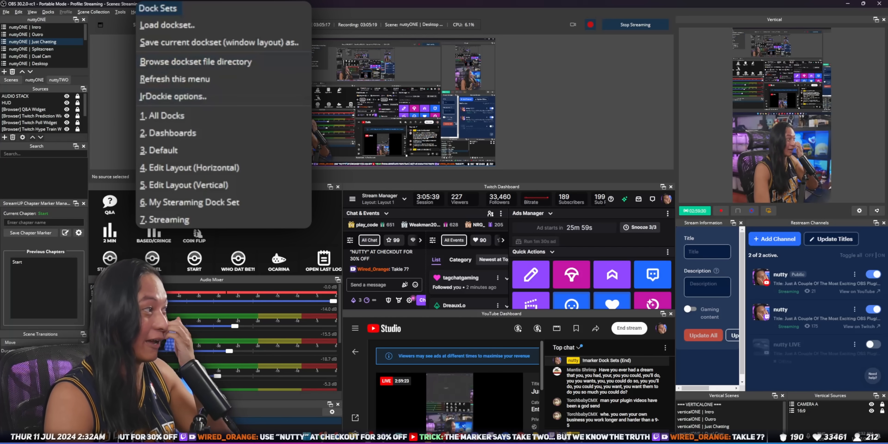
{"action": "mouse_move", "coordinate": [272, 220]}
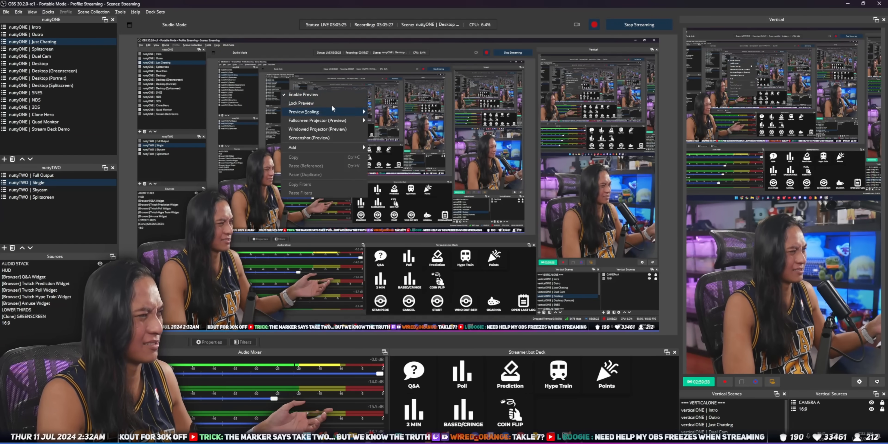
{"action": "left_click", "coordinate": [303, 94]}
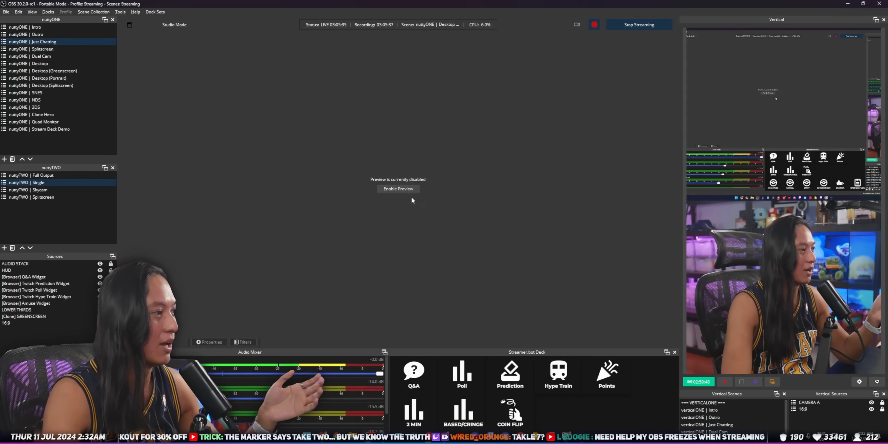
{"action": "right_click", "coordinate": [396, 199]}
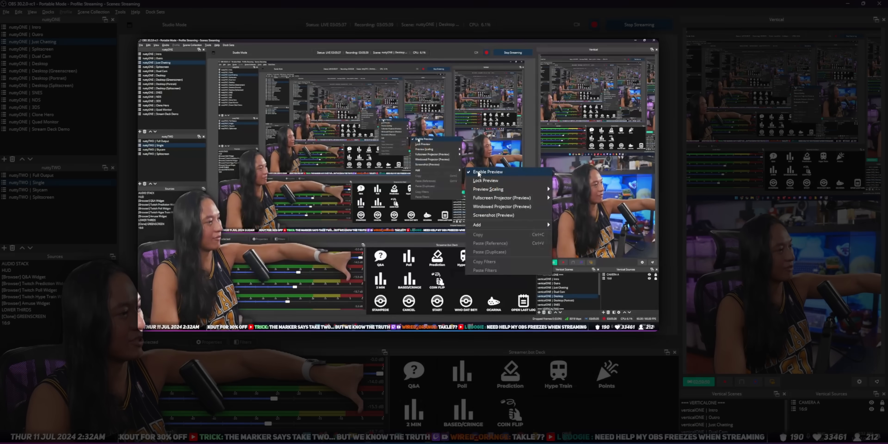
{"action": "left_click", "coordinate": [487, 172]}
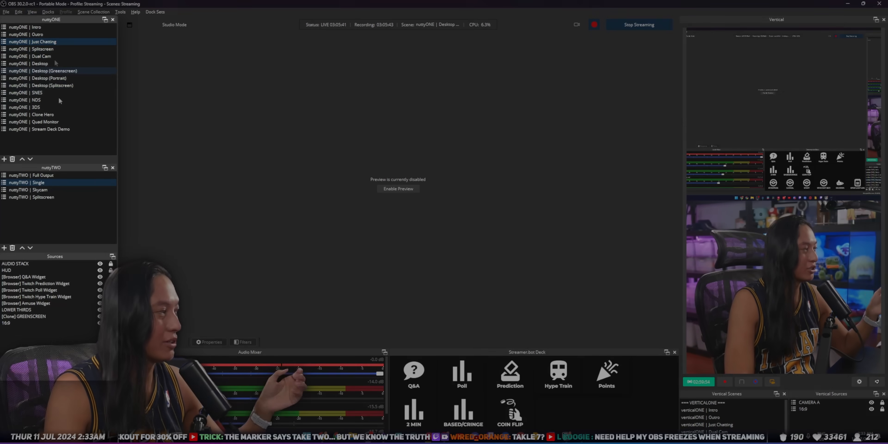
{"action": "left_click", "coordinate": [24, 316]}
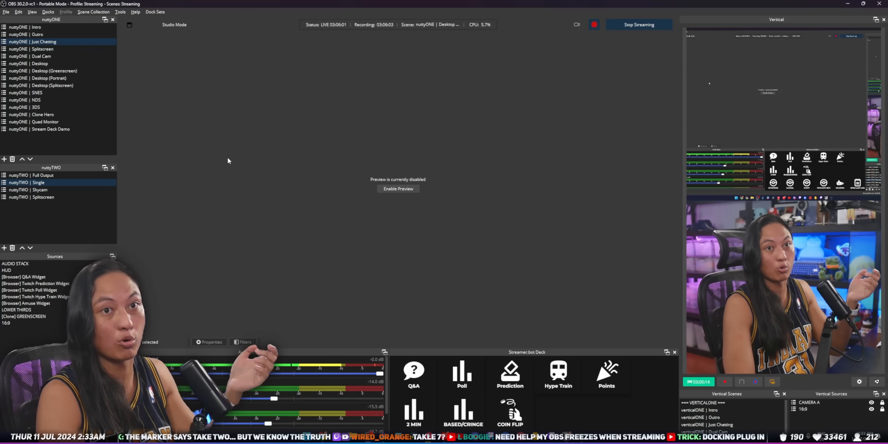
Load the '2. Dashboards' dock set with YouTube, Twitch and restream panels
{"action": "left_click", "coordinate": [154, 11]}
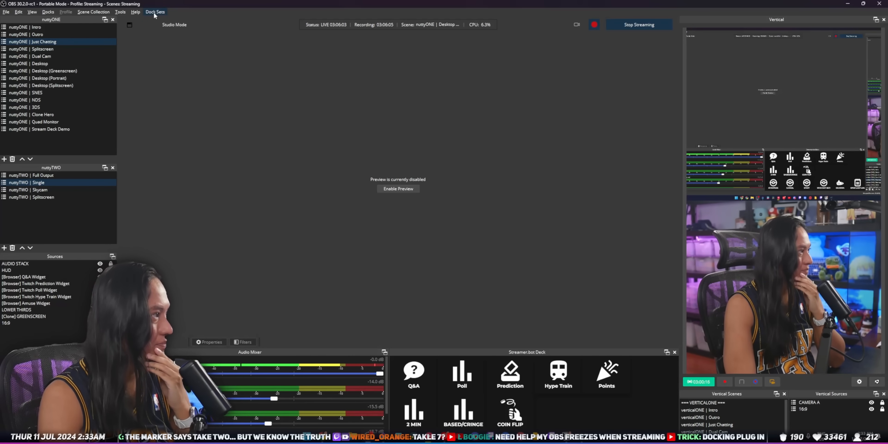
{"action": "left_click", "coordinate": [155, 11]}
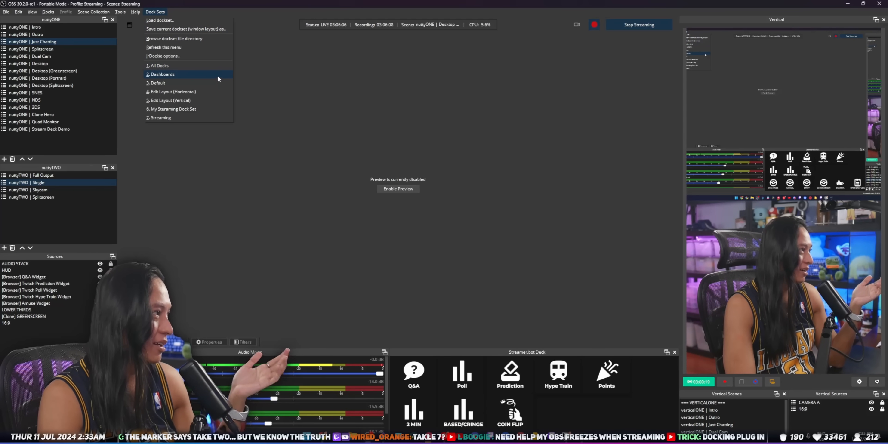
{"action": "left_click", "coordinate": [163, 74]}
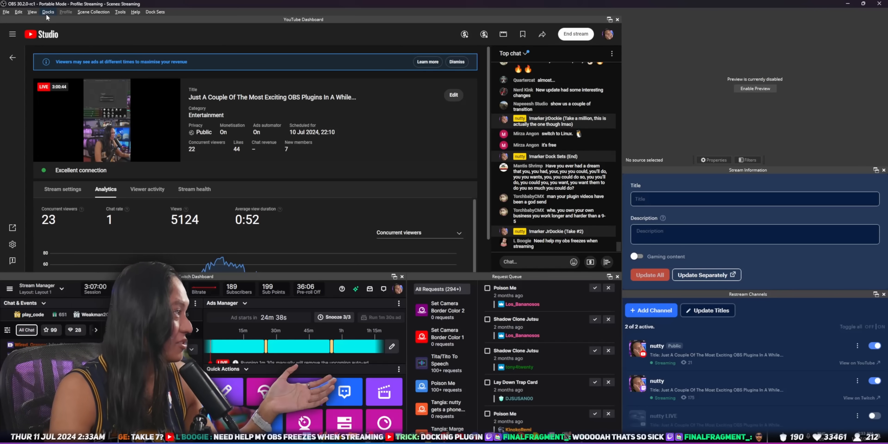
Read the YouTube Dashboard URL in Custom Browser Docks, then close the list
{"action": "left_click", "coordinate": [48, 12]}
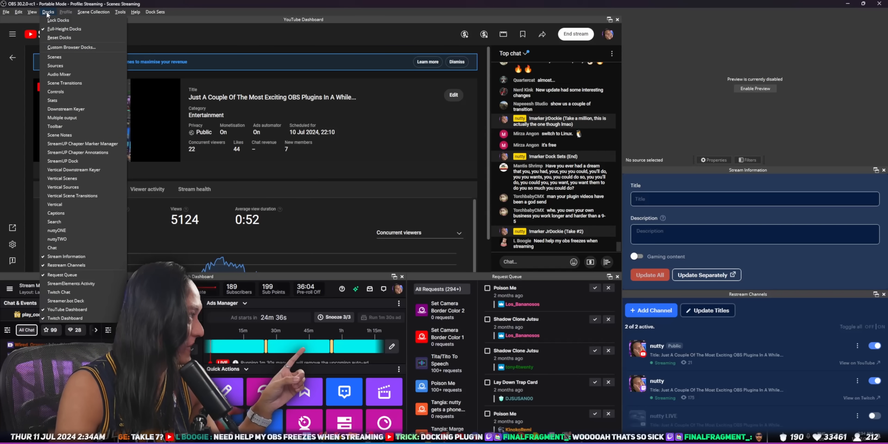
{"action": "left_click", "coordinate": [71, 47]}
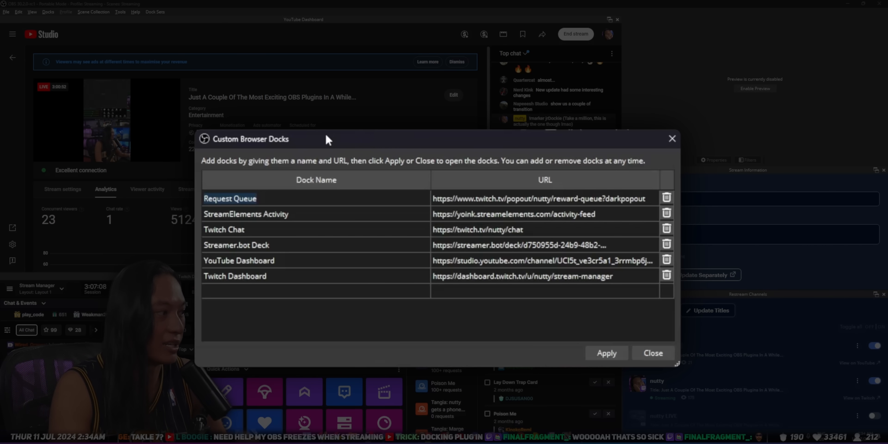
{"action": "left_click", "coordinate": [522, 276]}
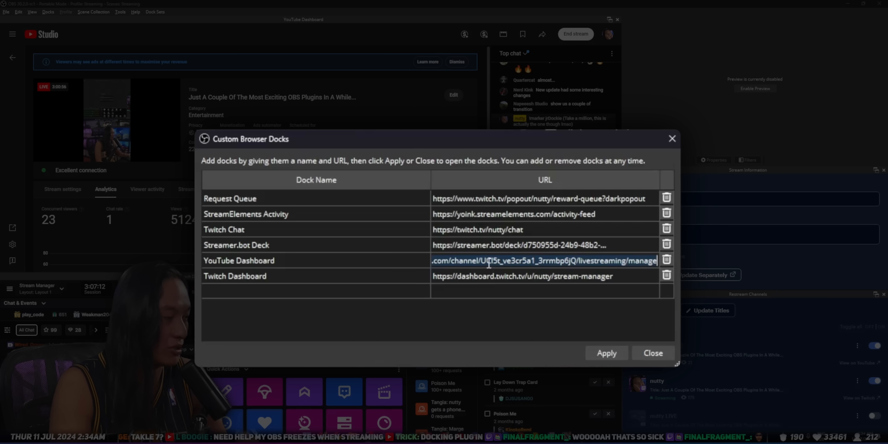
{"action": "left_click", "coordinate": [652, 352]}
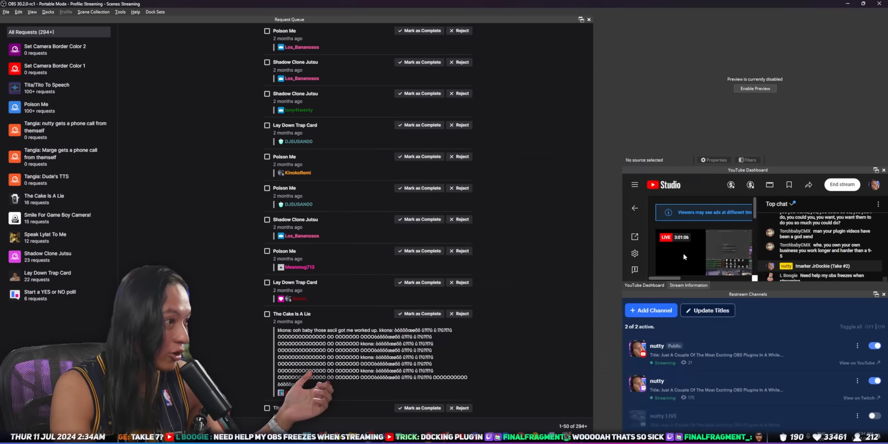
Load the dock set with scenes list, audio mixer, scene transitions and controls
{"action": "left_click", "coordinate": [154, 11]}
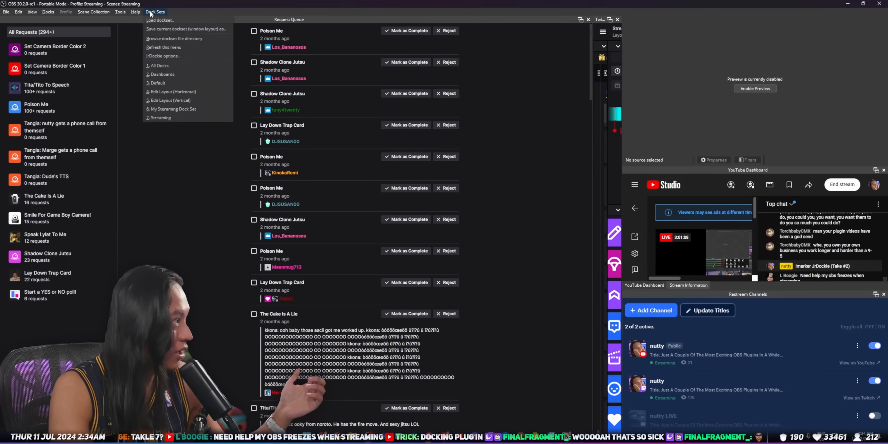
{"action": "left_click", "coordinate": [173, 109]}
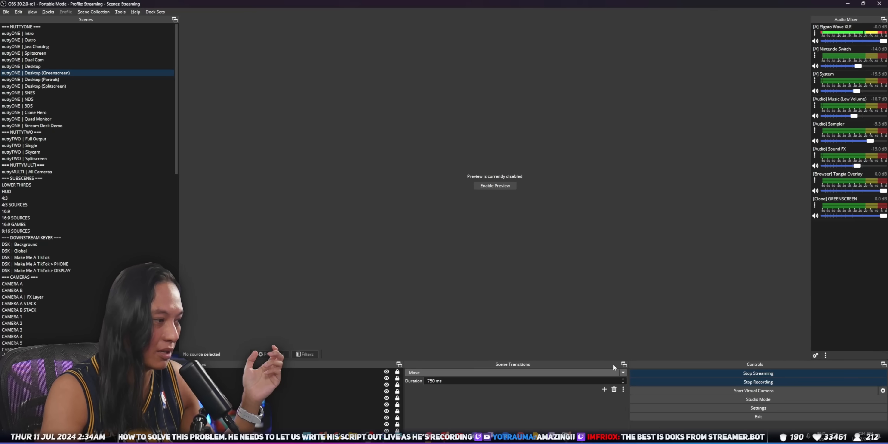
Add the Twitch Chat dock on the right and save the layout as 'My Twitch Dock Set'
{"action": "left_click", "coordinate": [48, 11]}
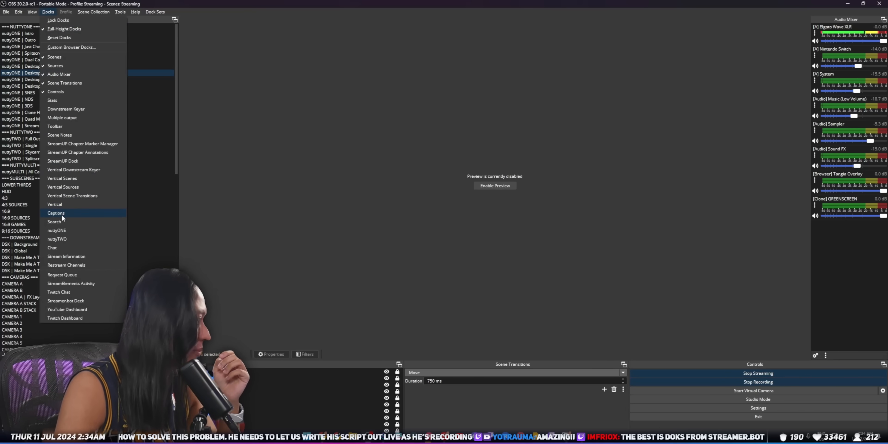
{"action": "left_click", "coordinate": [58, 291]}
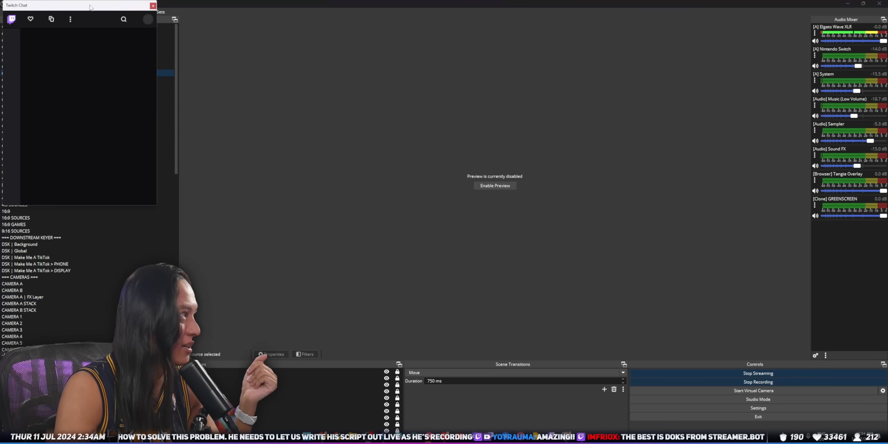
{"action": "left_click_drag", "start_coordinate": [79, 5], "coordinate": [711, 207]}
{"action": "type", "text": "My Twitch Dock Set"}
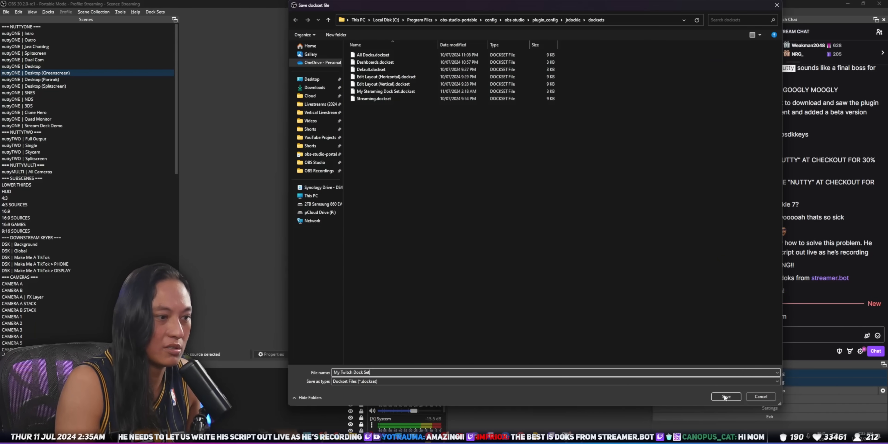
{"action": "left_click", "coordinate": [725, 396]}
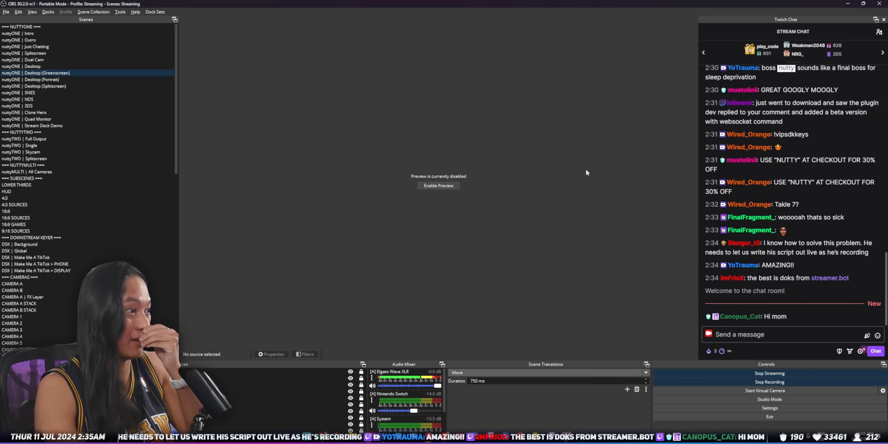
{"action": "left_click", "coordinate": [438, 185]}
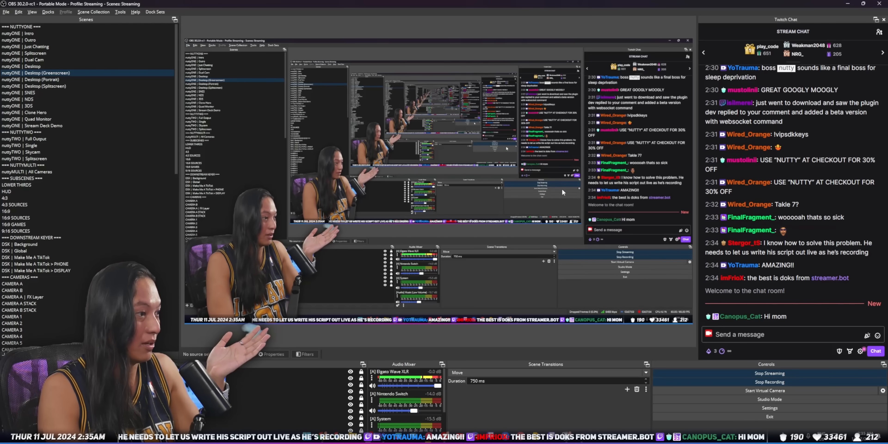
Switch to the Dashboards dock set and back to My Twitch Dock Set
{"action": "left_click", "coordinate": [154, 11]}
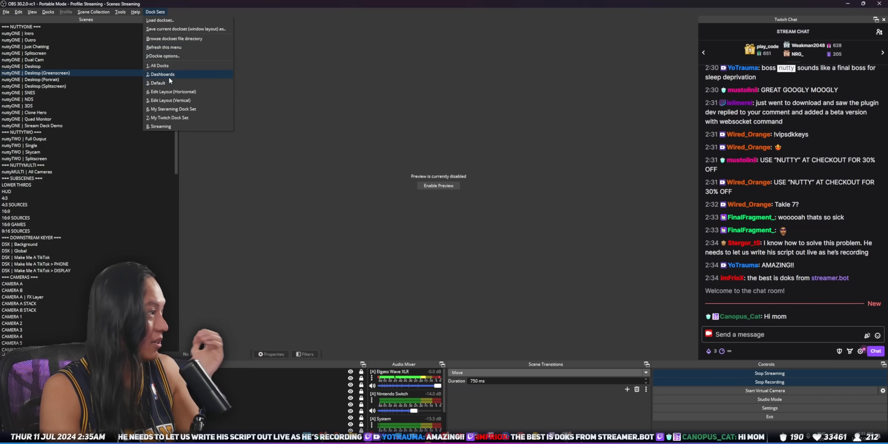
{"action": "left_click", "coordinate": [162, 74]}
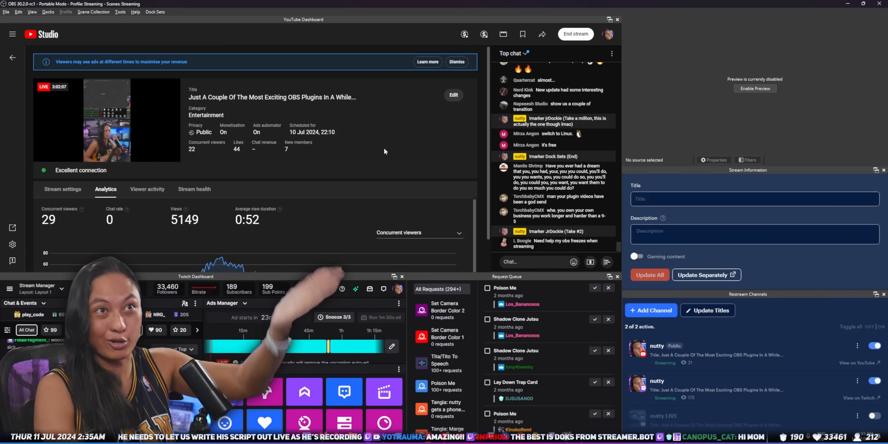
{"action": "left_click", "coordinate": [154, 12]}
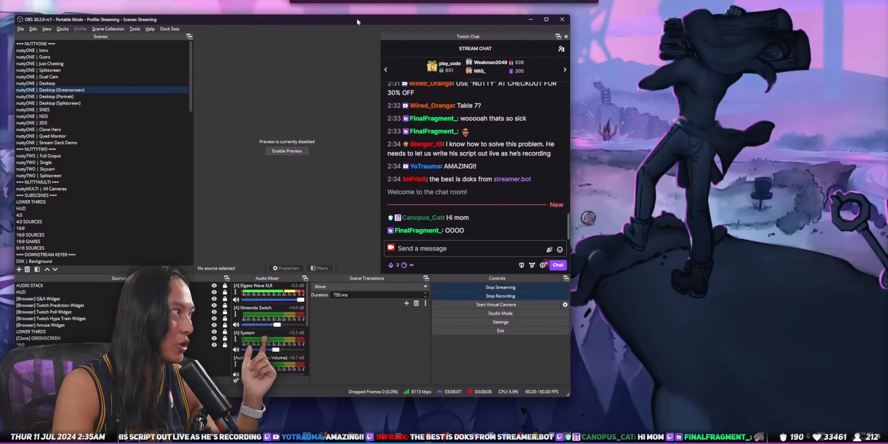
Float Twitch Chat beside the main window and re-save My Twitch Dock Set.dockset, confirming the overwrite
{"action": "left_click_drag", "start_coordinate": [467, 36], "coordinate": [750, 37]}
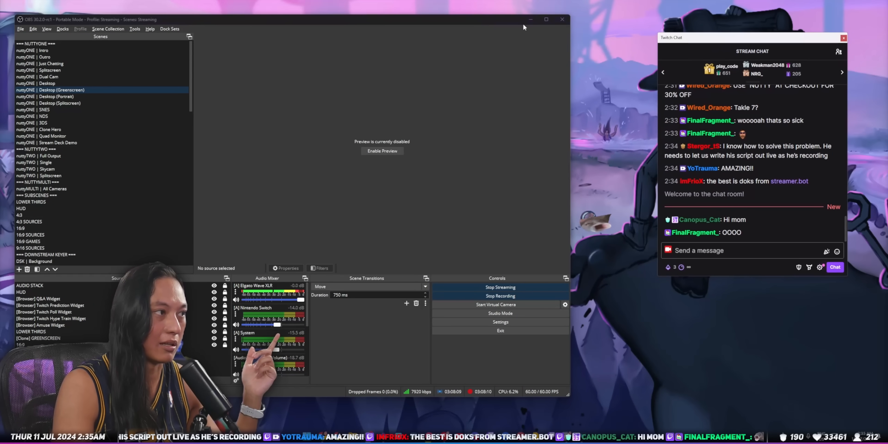
{"action": "left_click", "coordinate": [169, 28]}
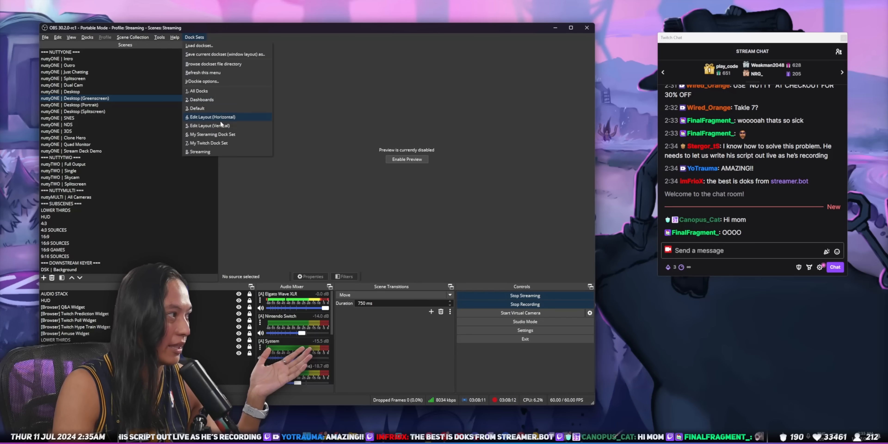
{"action": "left_click", "coordinate": [224, 53]}
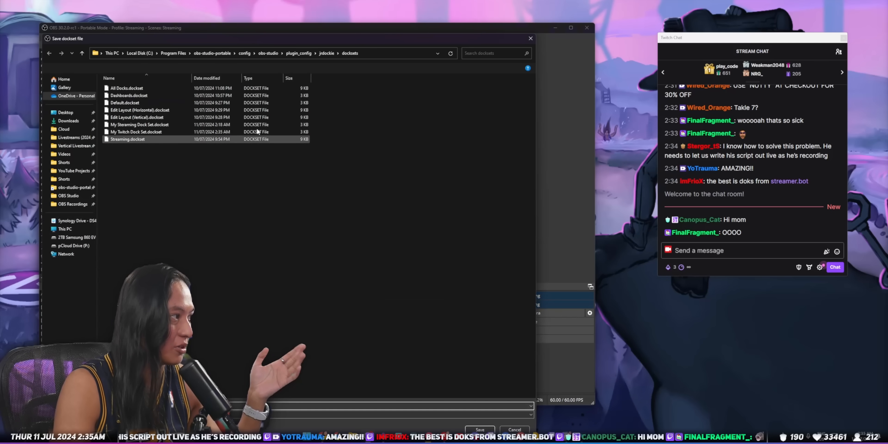
{"action": "left_click", "coordinate": [478, 430]}
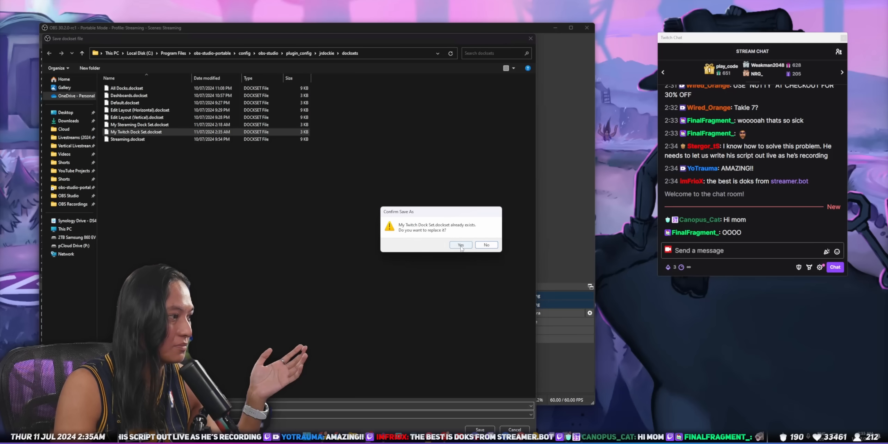
{"action": "left_click", "coordinate": [460, 244]}
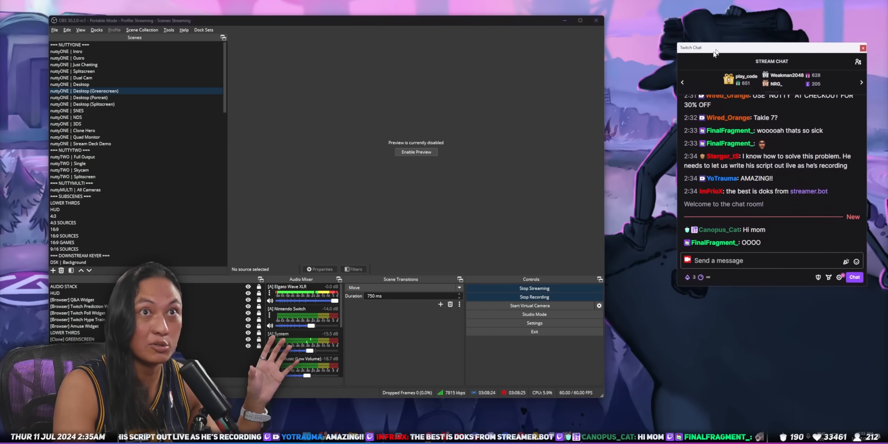
{"action": "left_click", "coordinate": [300, 56]}
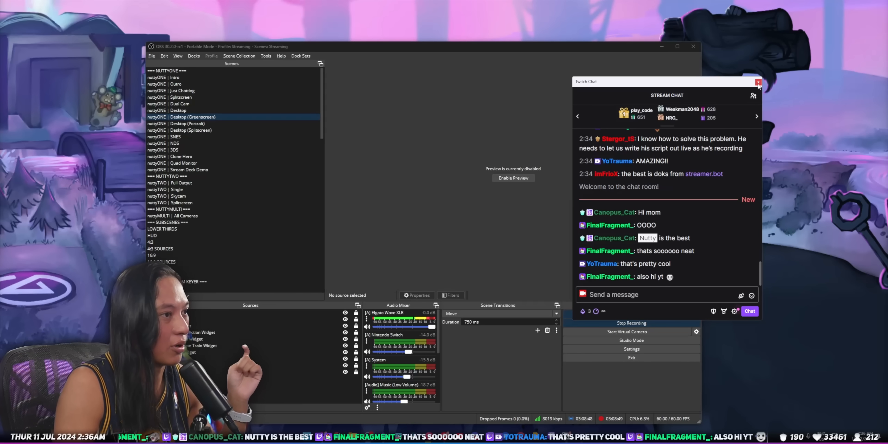
{"action": "mouse_move", "coordinate": [757, 82]}
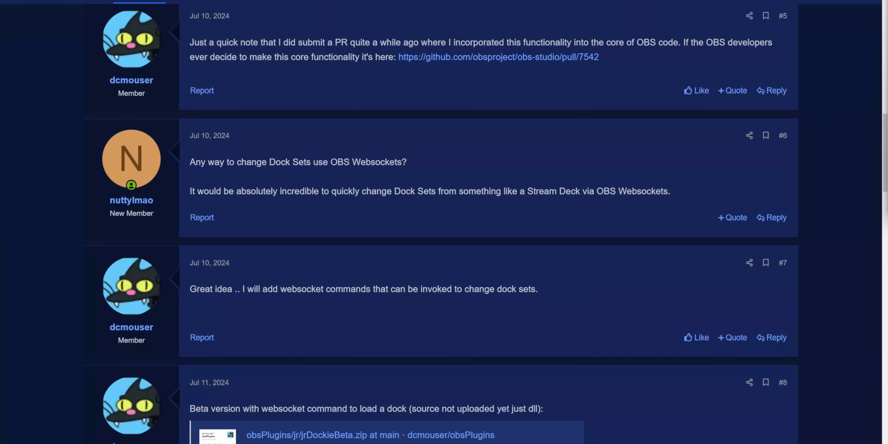
Scroll the jrDockie forum thread down to the websocket request and the beta reply
{"action": "scroll", "scroll_direction": "down", "scroll_amount": 3}
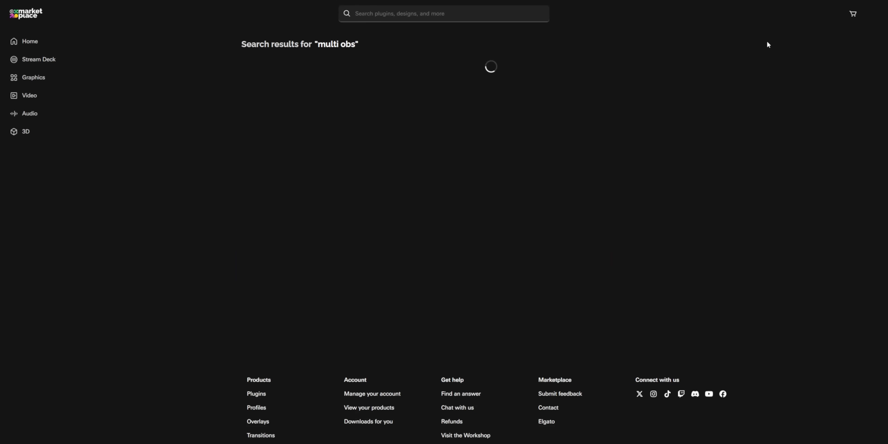
Set the Raw WS Request type to CallVendorRequest for jrDockie LoadDockset on OBS #1
{"action": "left_click", "coordinate": [490, 66]}
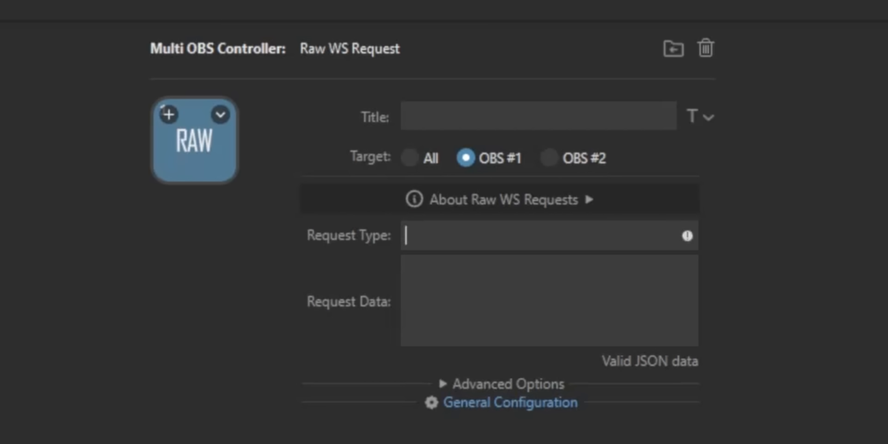
{"action": "type", "text": "CallVendor"}
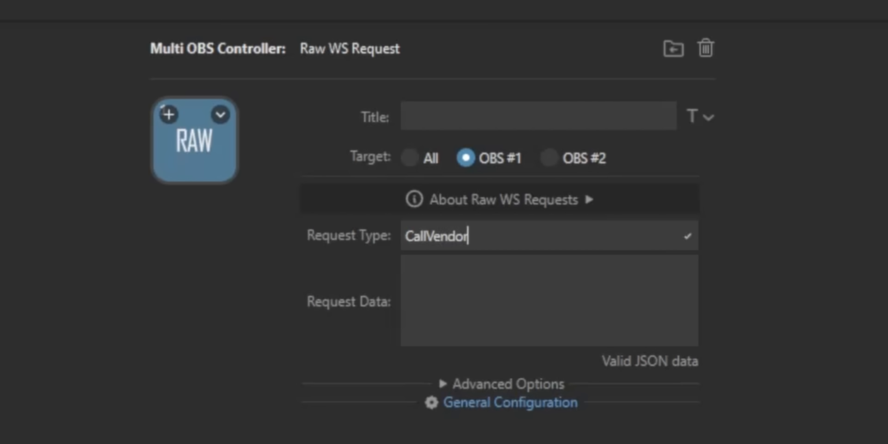
{"action": "type", "text": "Request"}
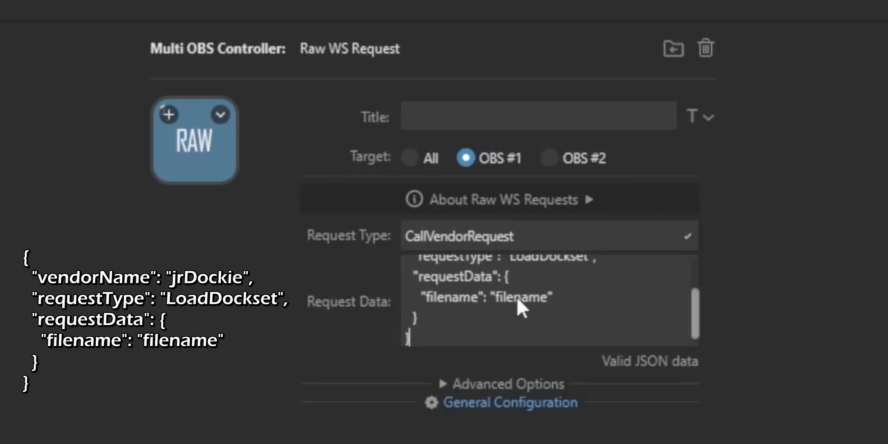
{"action": "type", "text": "Str"}
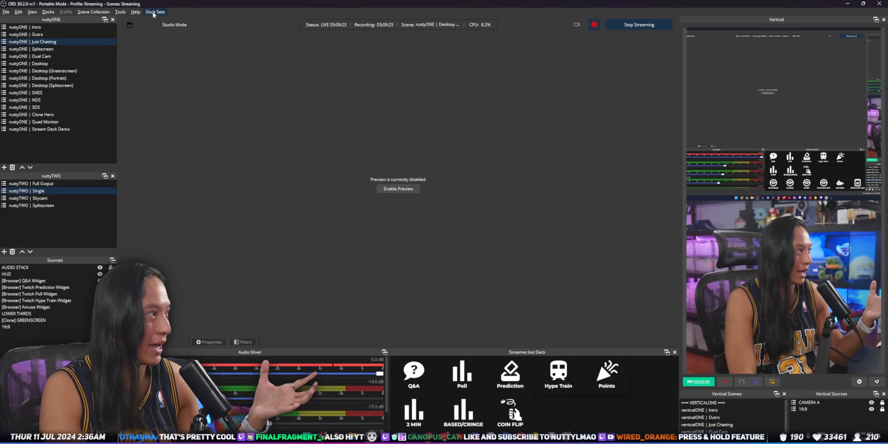
Review the saved dock sets and load a different layout, selecting the nuttyONE | Desktop (Greenscreen) scene
{"action": "left_click", "coordinate": [154, 11]}
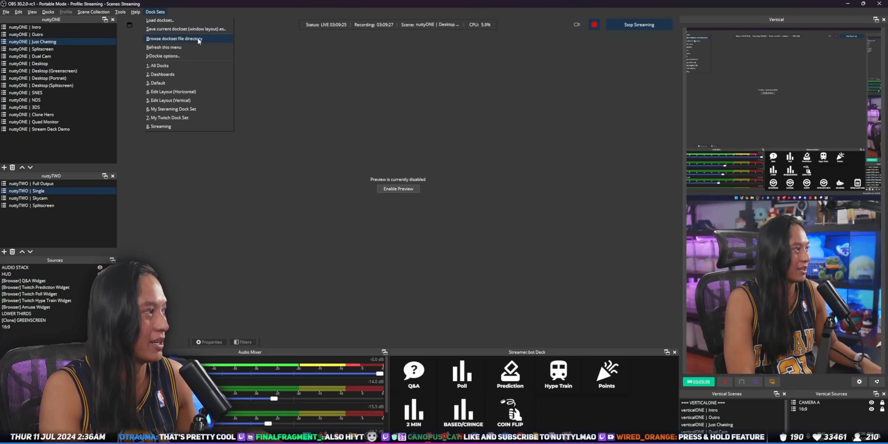
{"action": "left_click", "coordinate": [186, 28]}
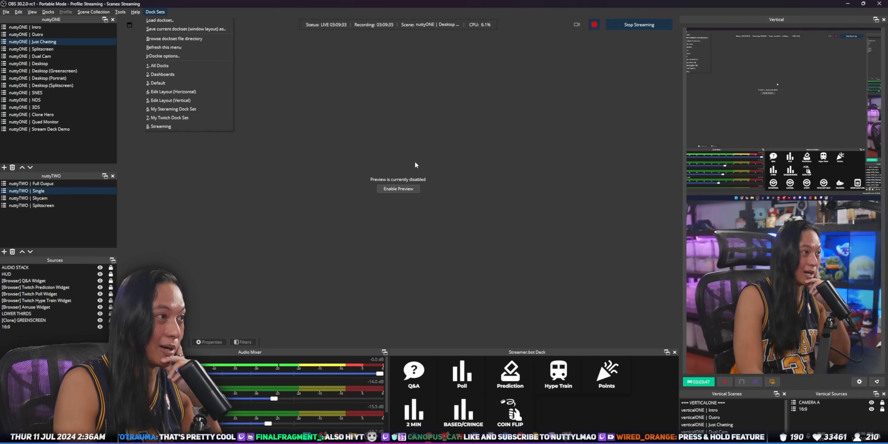
{"action": "left_click", "coordinate": [294, 178]}
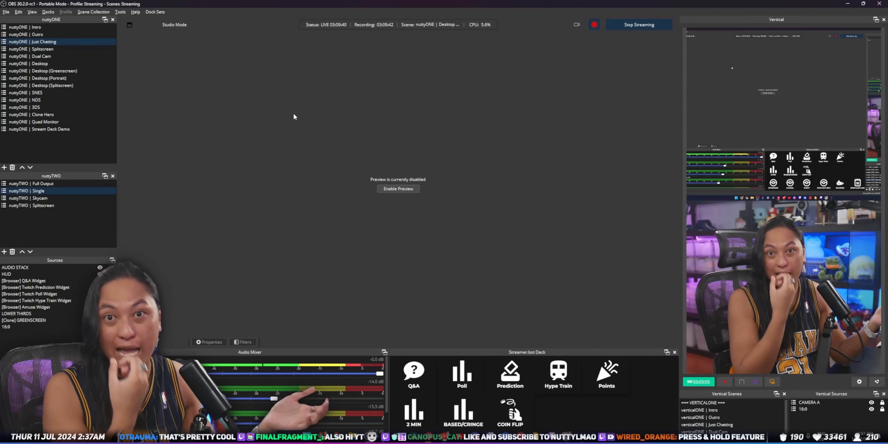
{"action": "left_click", "coordinate": [53, 70]}
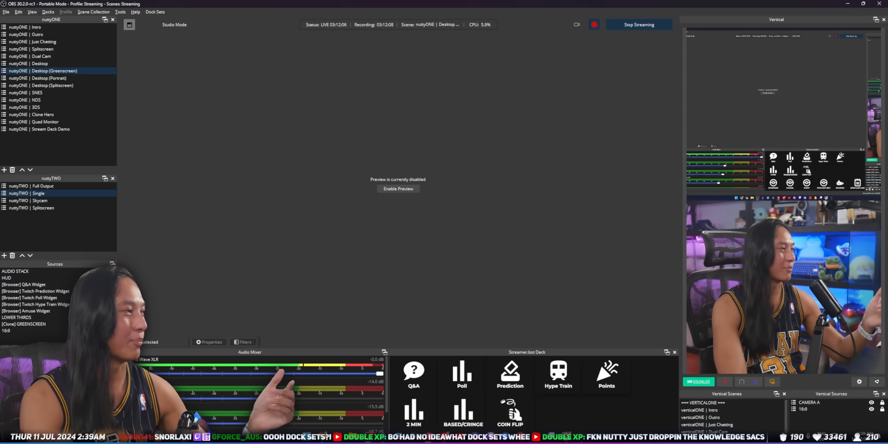
{"action": "mouse_move", "coordinate": [411, 87]}
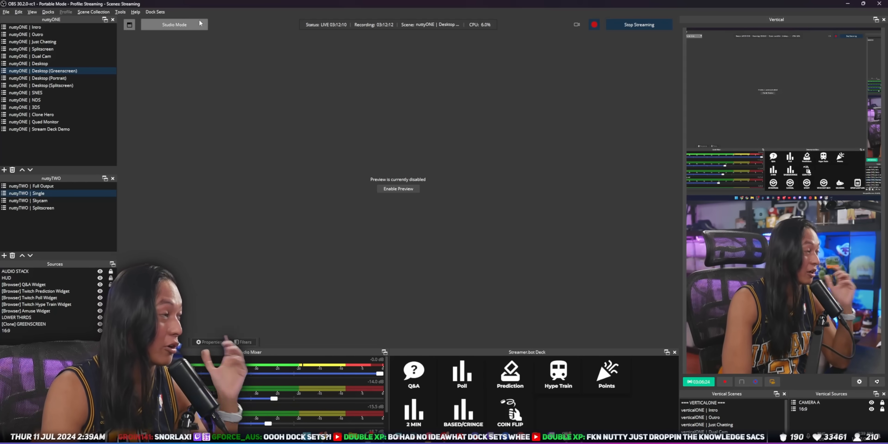
{"action": "left_click", "coordinate": [156, 11]}
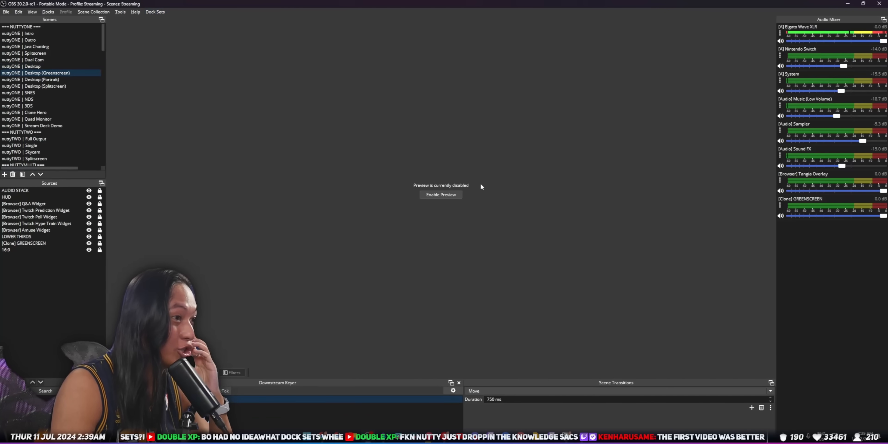
{"action": "left_click", "coordinate": [26, 119]}
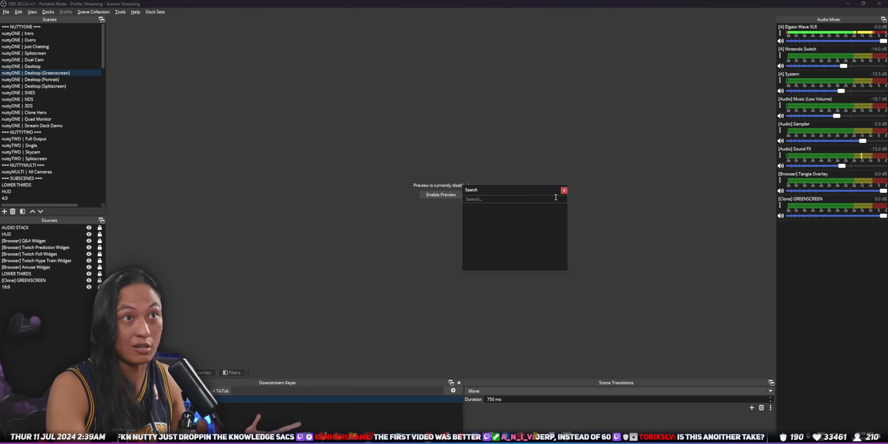
{"action": "type", "text": "CAME"}
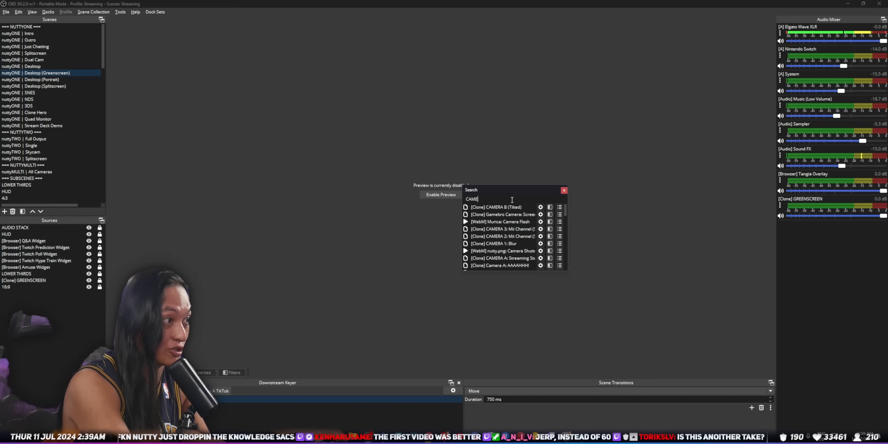
{"action": "left_click", "coordinate": [563, 189]}
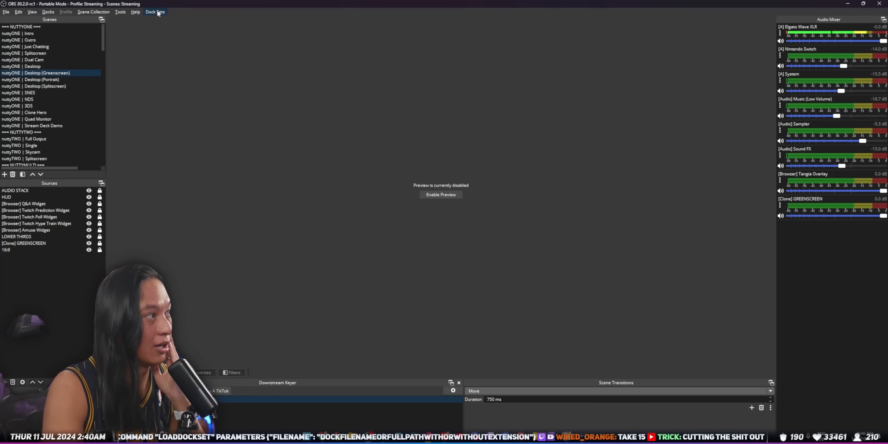
Load the Edit Layout (Vertical) dock set with the Vertical preview, vertical scenes and sources
{"action": "left_click", "coordinate": [154, 12]}
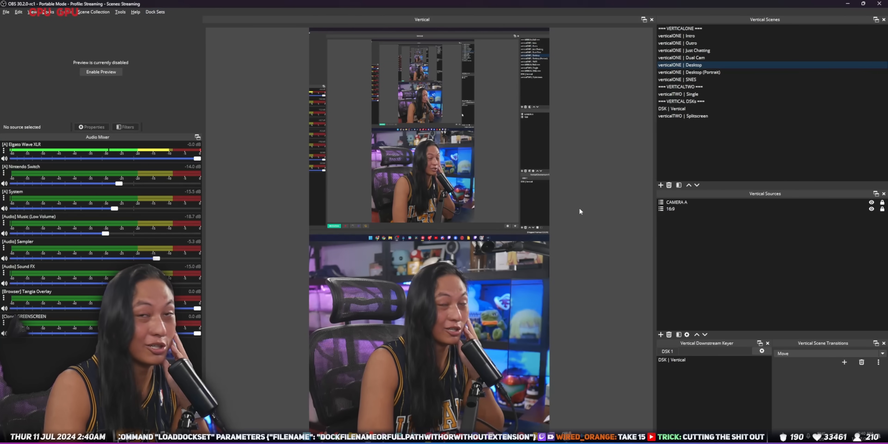
{"action": "mouse_move", "coordinate": [633, 171]}
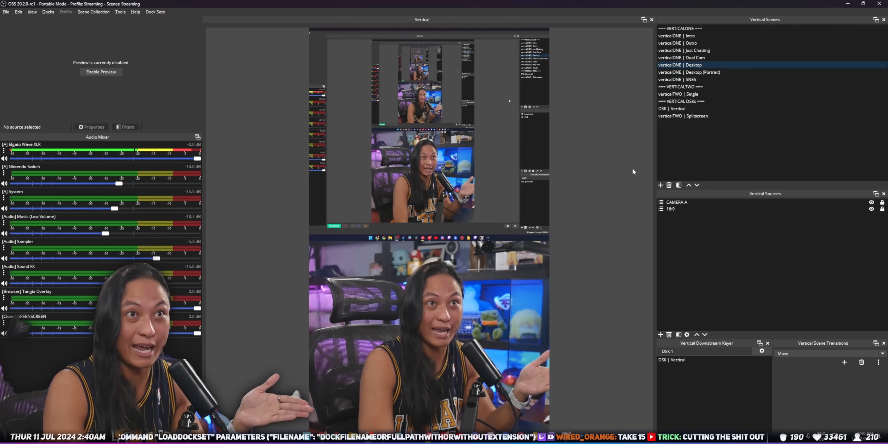
{"action": "mouse_move", "coordinate": [651, 176]}
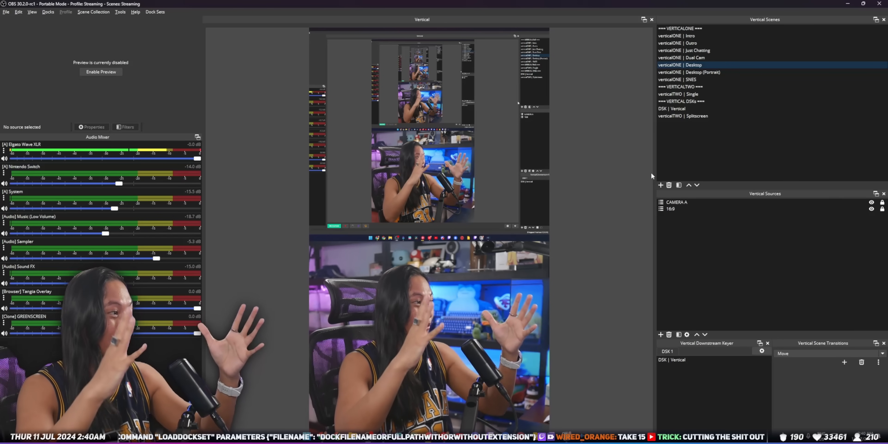
{"action": "left_click", "coordinate": [681, 57]}
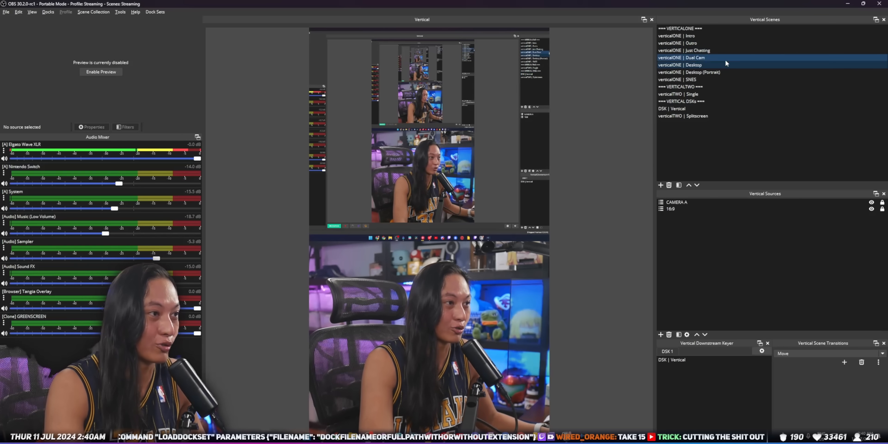
{"action": "left_click", "coordinate": [684, 64]}
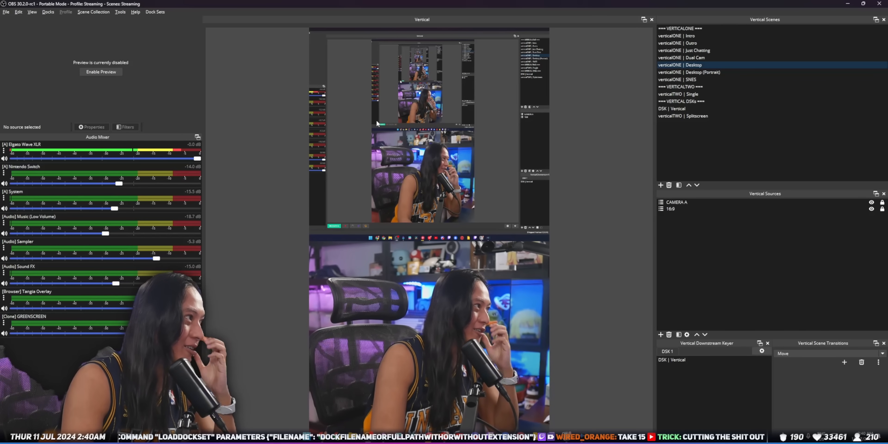
{"action": "left_click", "coordinate": [155, 11]}
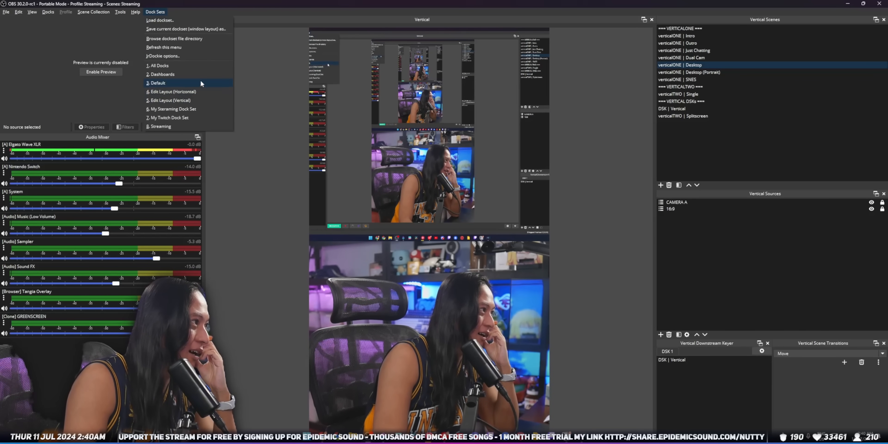
Load the Dashboards dock set with YouTube Studio, Twitch and restream panels
{"action": "left_click", "coordinate": [157, 82]}
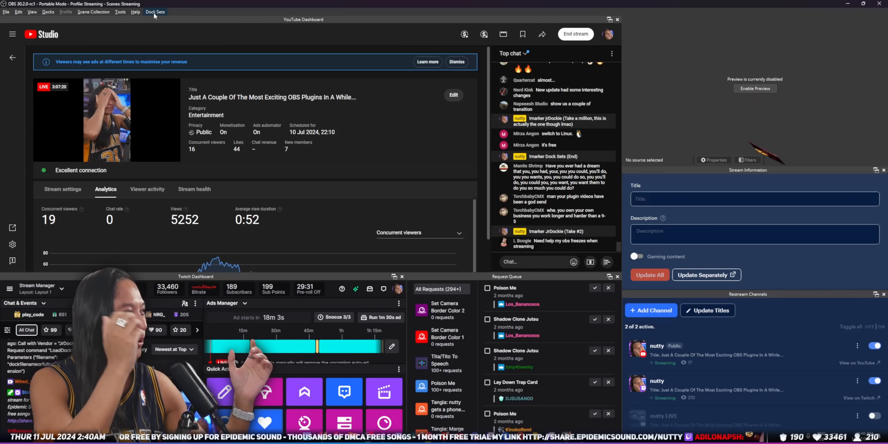
{"action": "left_click", "coordinate": [155, 11]}
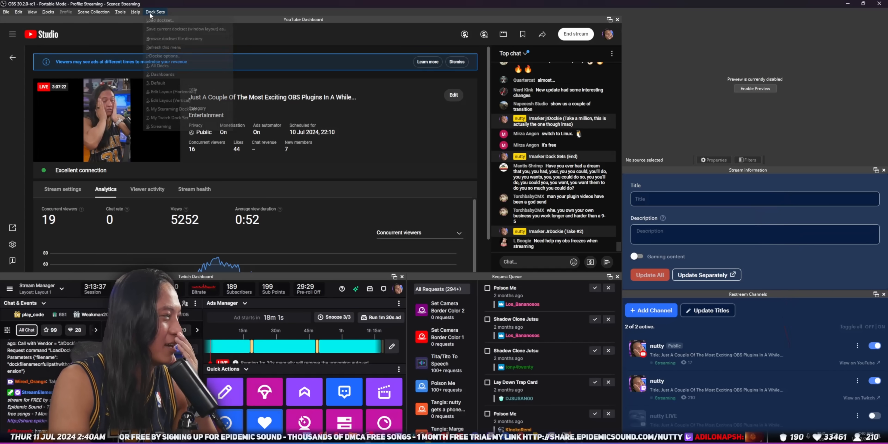